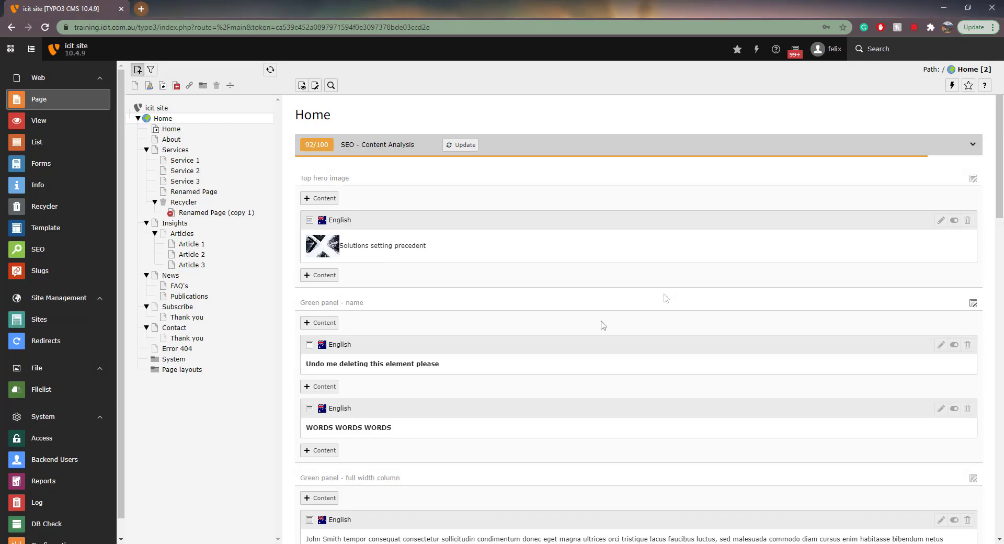
# Open History/Undo for the Home page from its page-tree context menu.
pyautogui.click(309, 220)
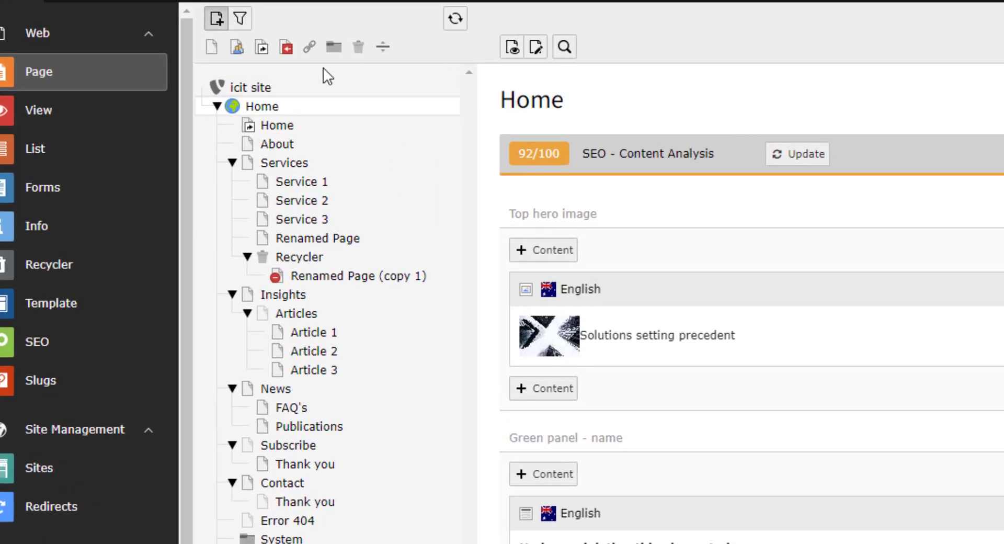
pyautogui.rightClick(262, 106)
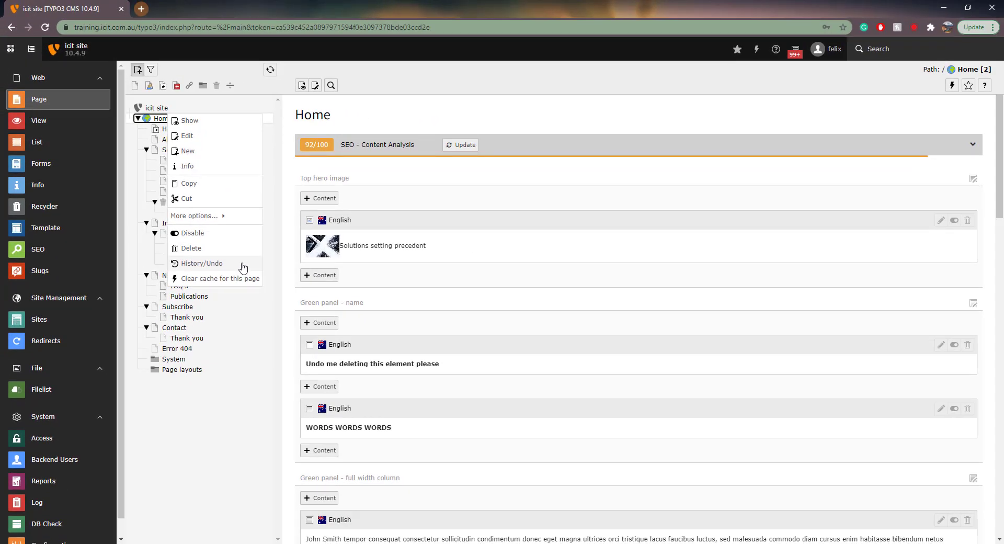
pyautogui.click(588, 304)
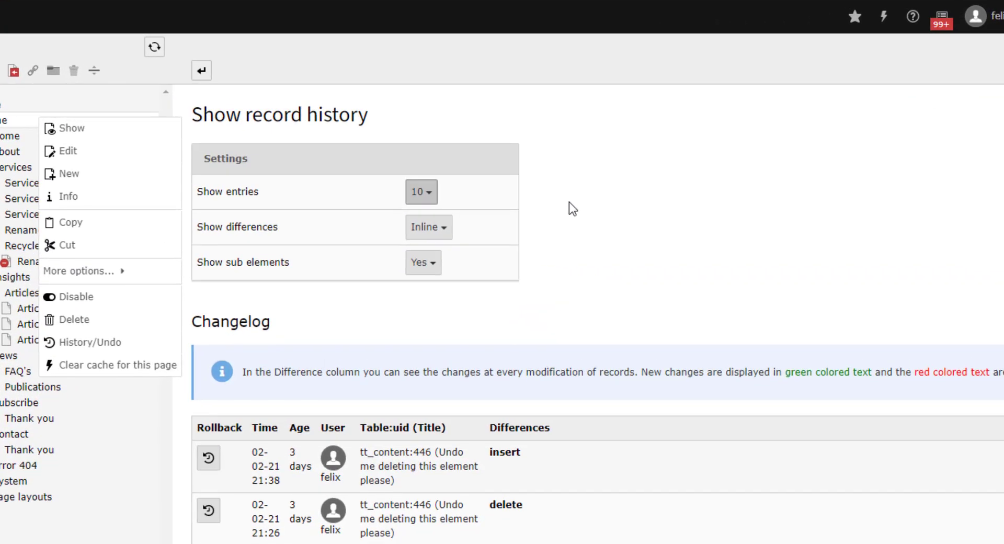
pyautogui.moveTo(449, 208)
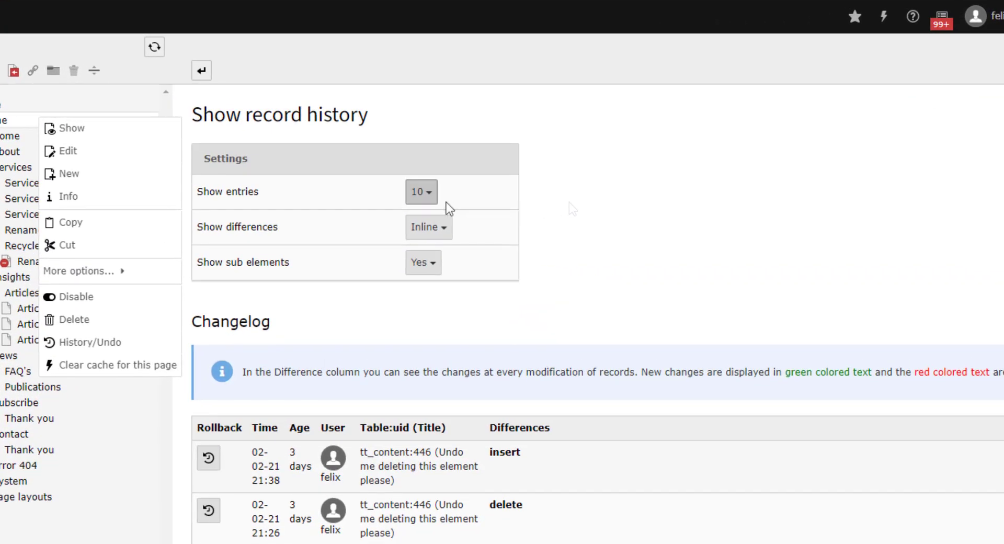
# Set the history's Show entries option to ALL.
pyautogui.click(420, 191)
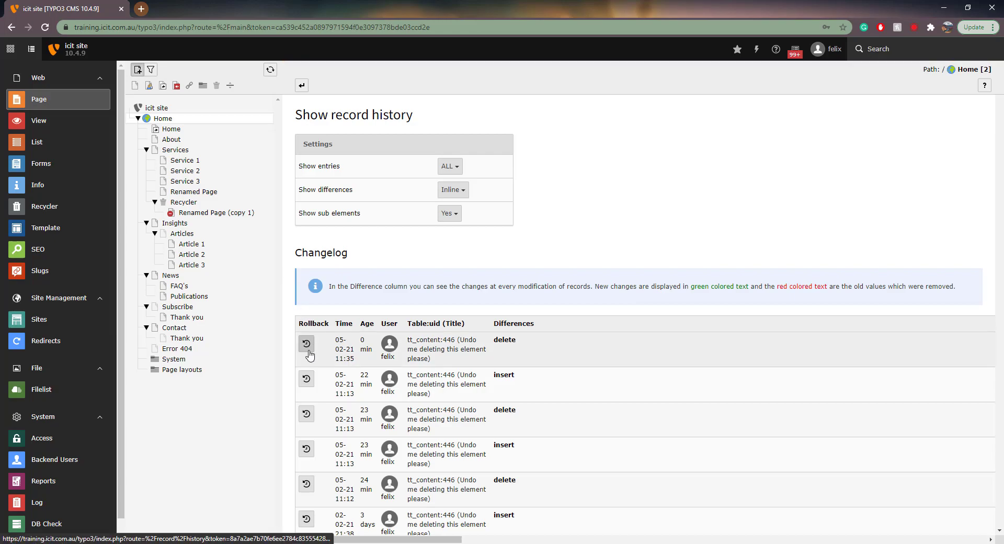
pyautogui.moveTo(306, 344)
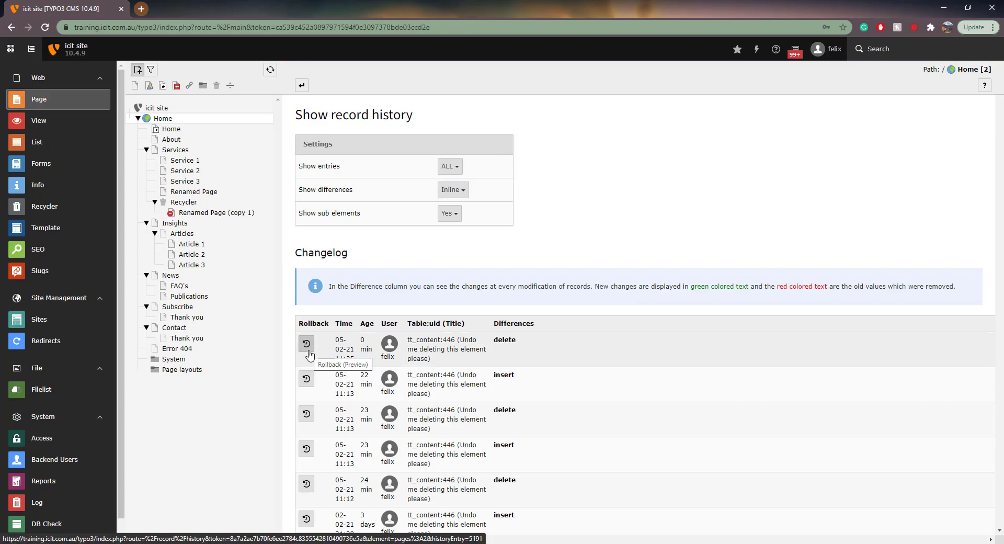
# Preview the rollback of the newest delete entry for the 'Undo me' element.
pyautogui.click(306, 344)
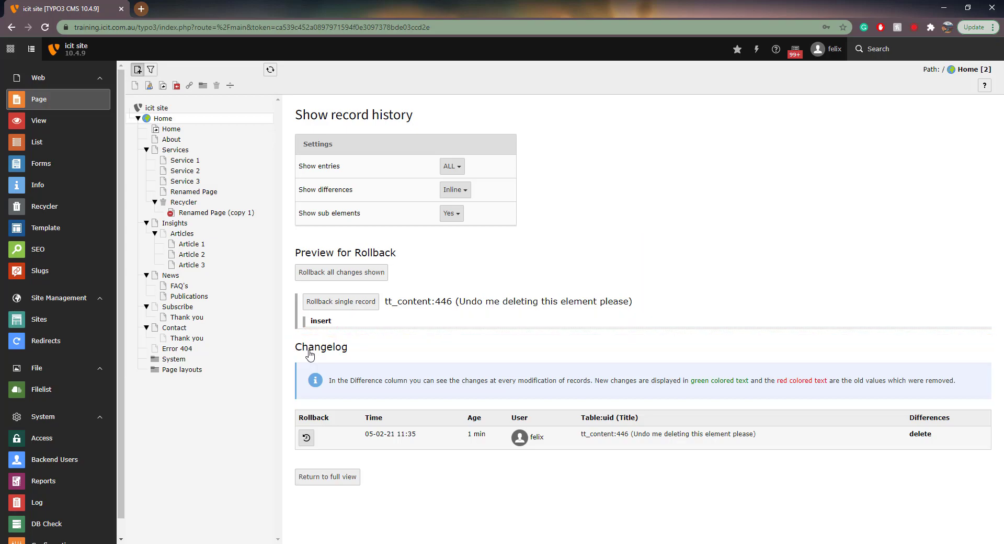
pyautogui.moveTo(343, 325)
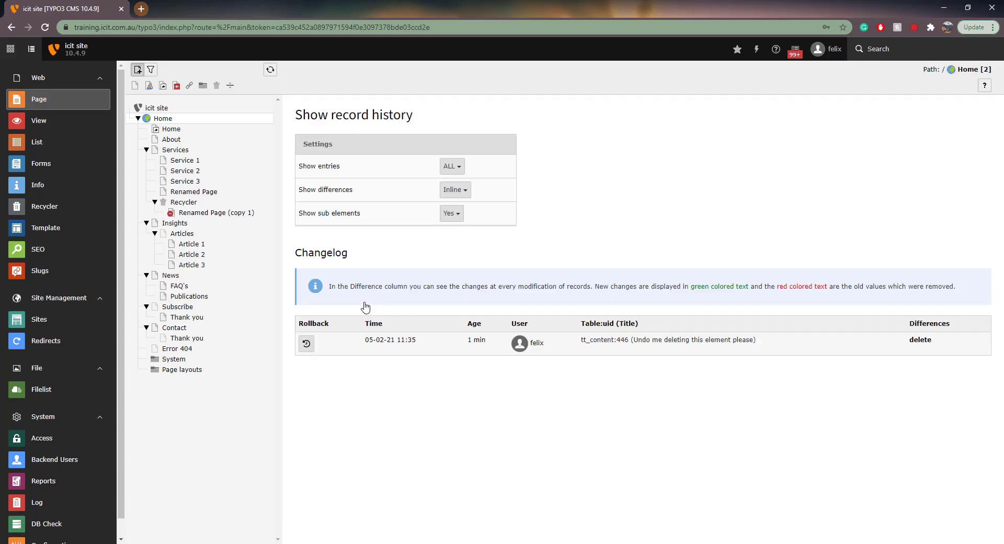
pyautogui.moveTo(242, 158)
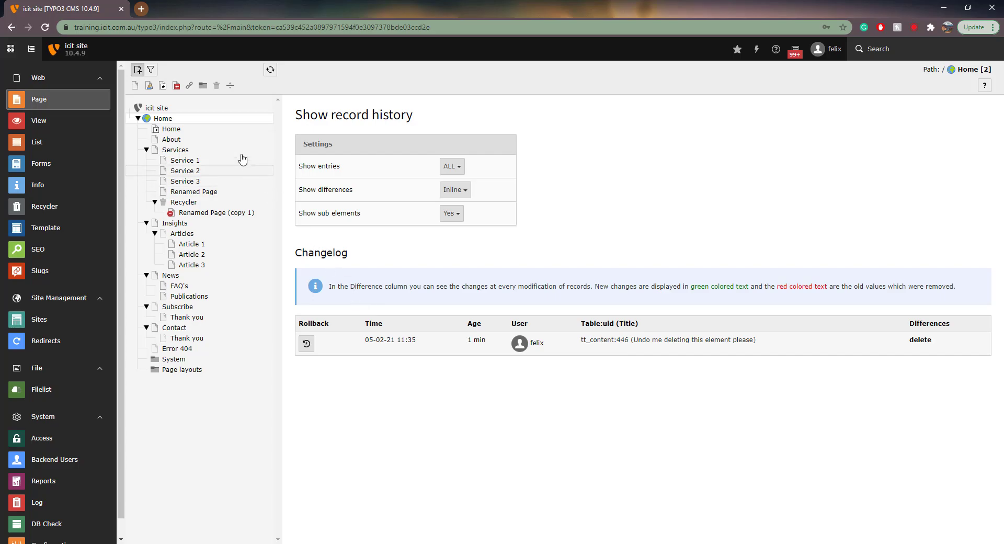
# Open the Filelist module at the fileadmin/ storage root.
pyautogui.click(163, 119)
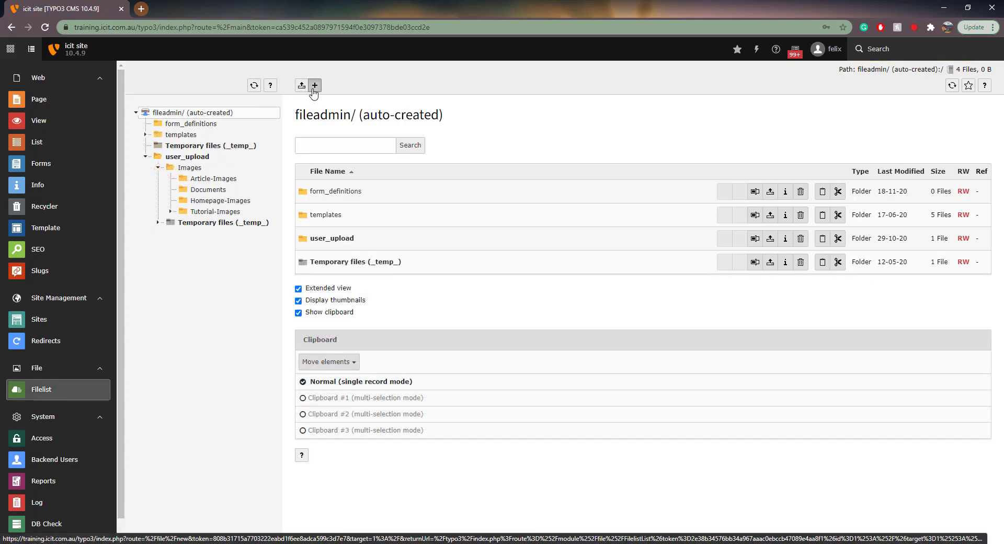
# Create a folder named '_recycler_' in the fileadmin root.
pyautogui.click(314, 85)
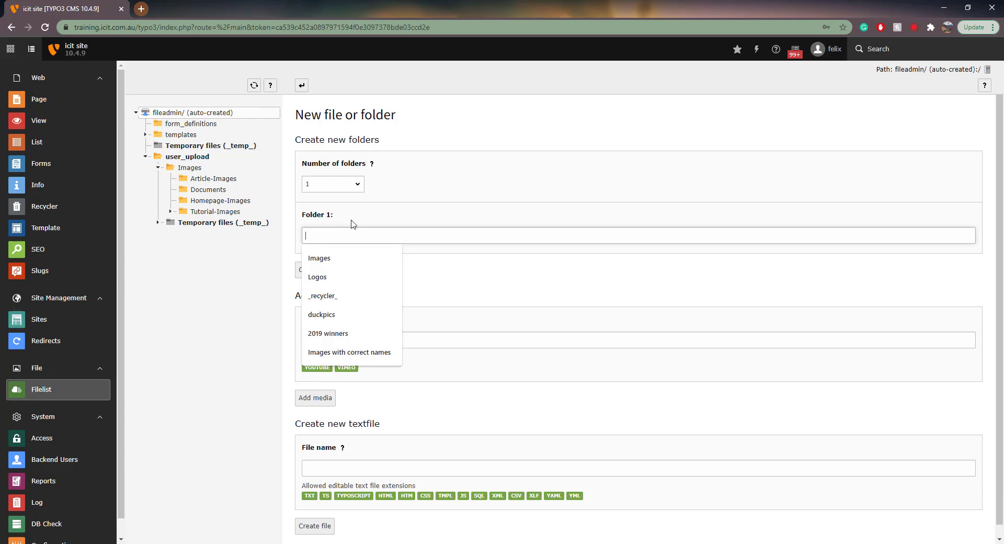
pyautogui.click(323, 295)
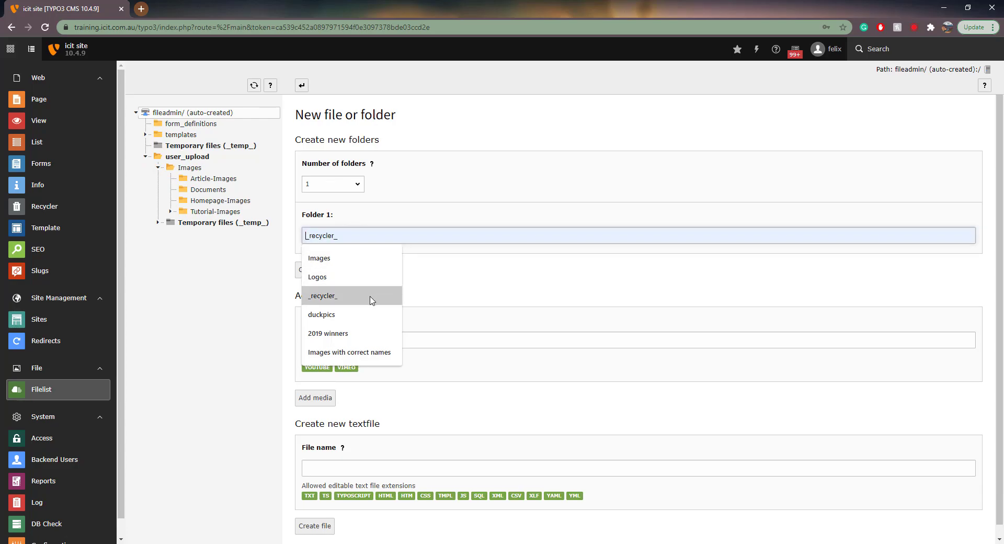
pyautogui.click(323, 295)
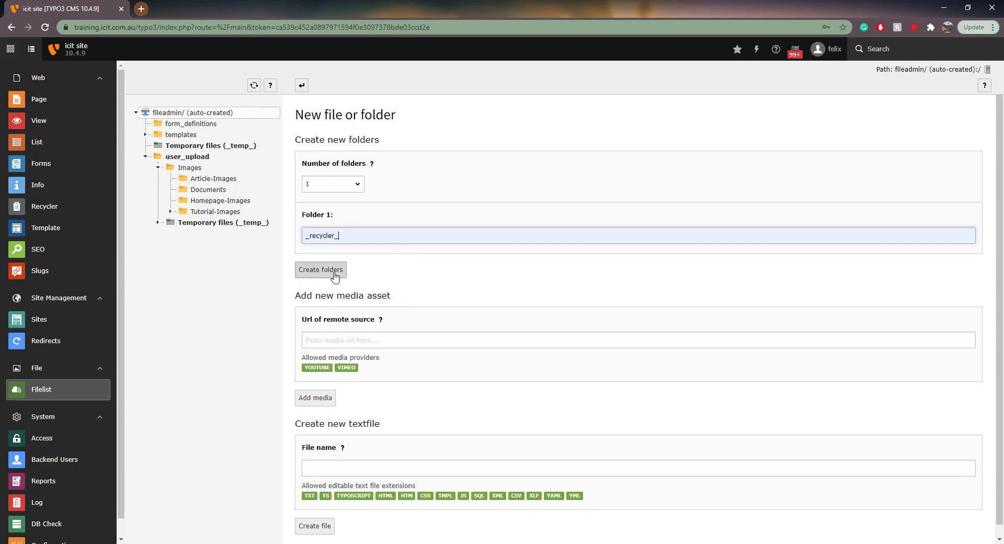
pyautogui.click(320, 269)
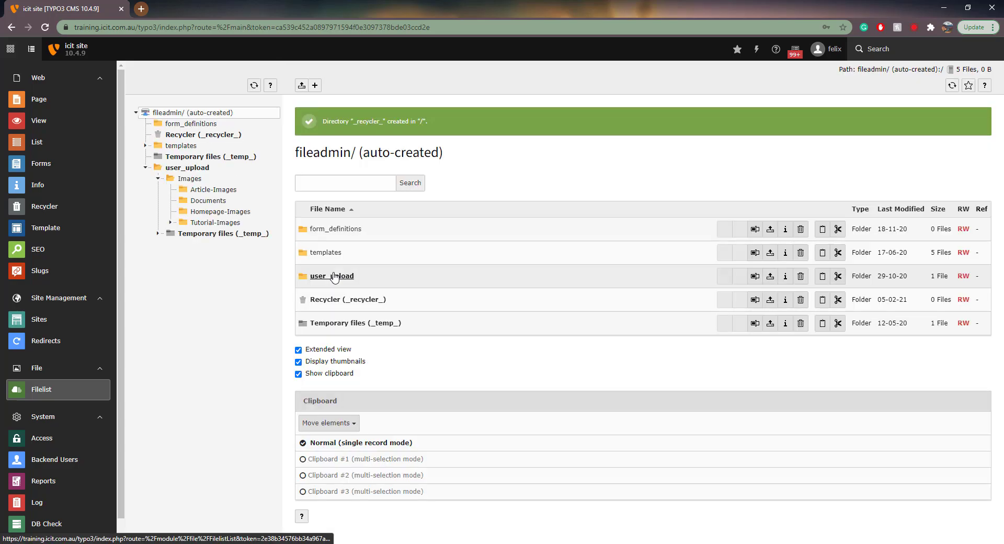